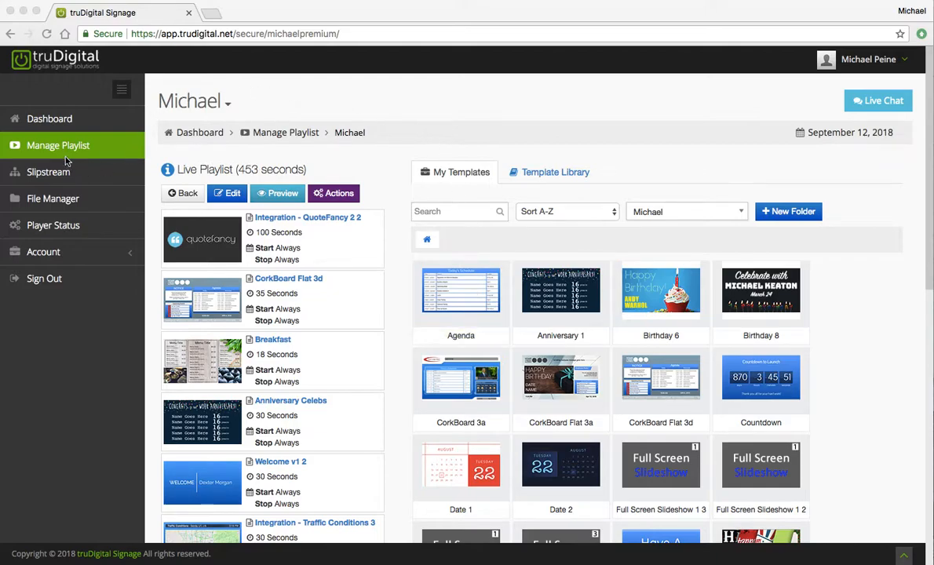
mouse_move(230, 117)
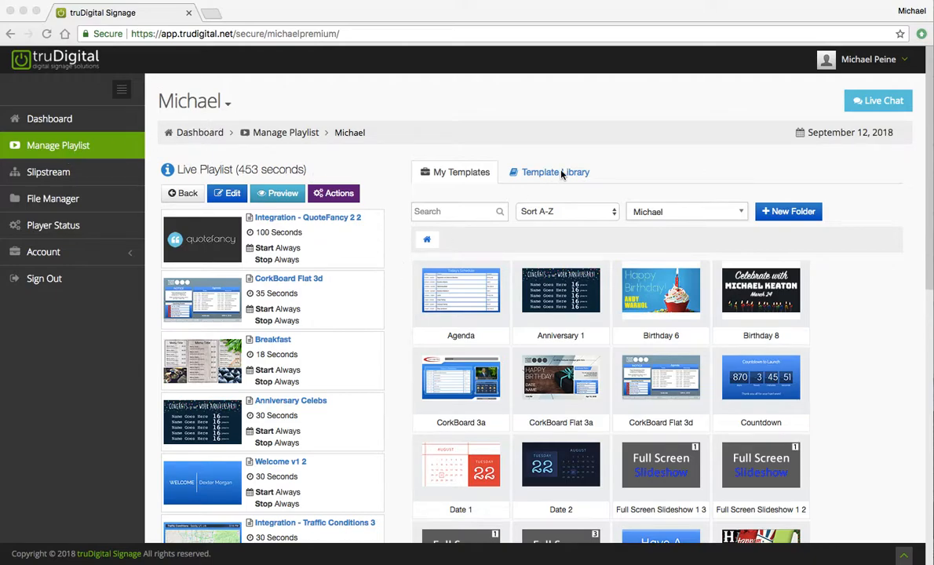
Step: Open the Template Library and scroll past CorkBoard to the Countdown templates
click(550, 172)
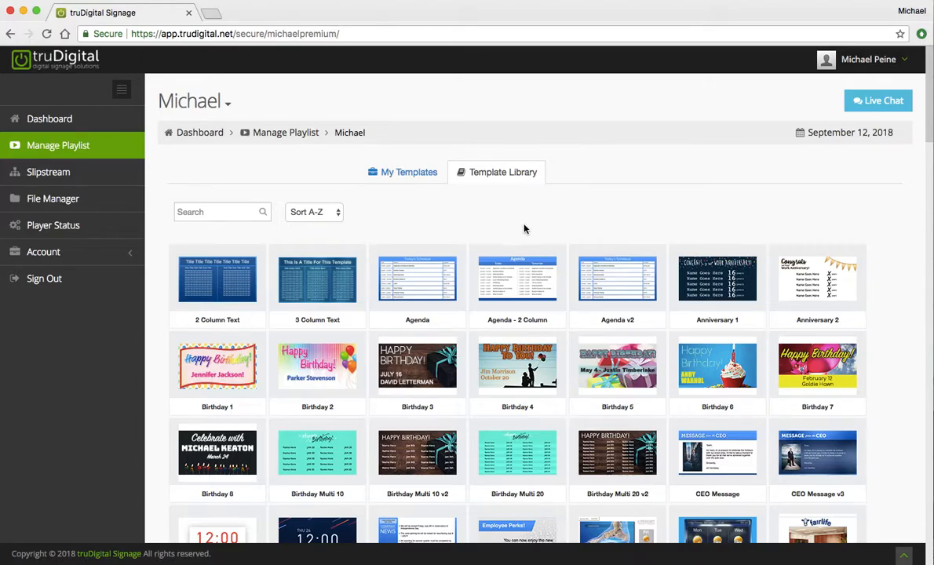
scroll(down, 3)
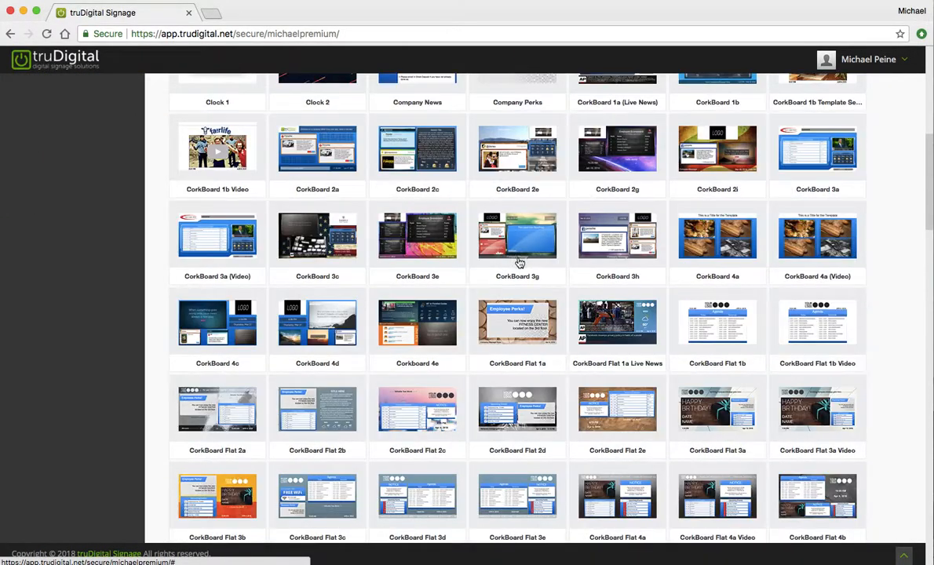
scroll(down, 3)
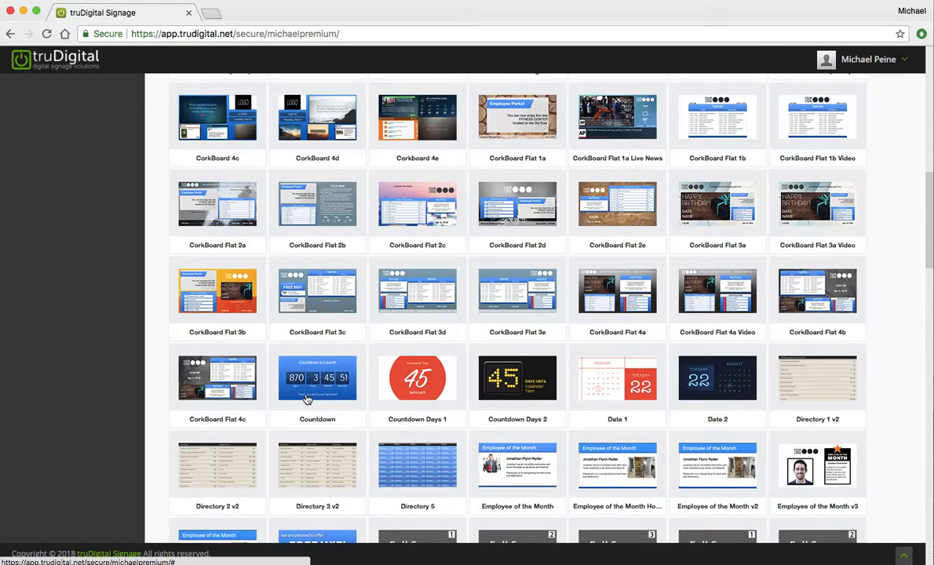
mouse_move(318, 379)
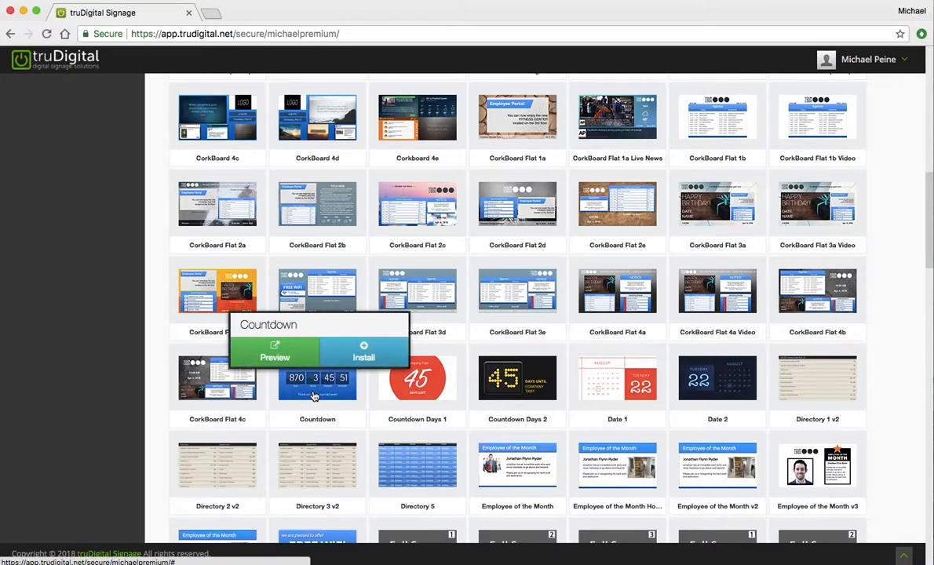
Step: Preview the Countdown template full-screen, then close the preview
click(275, 351)
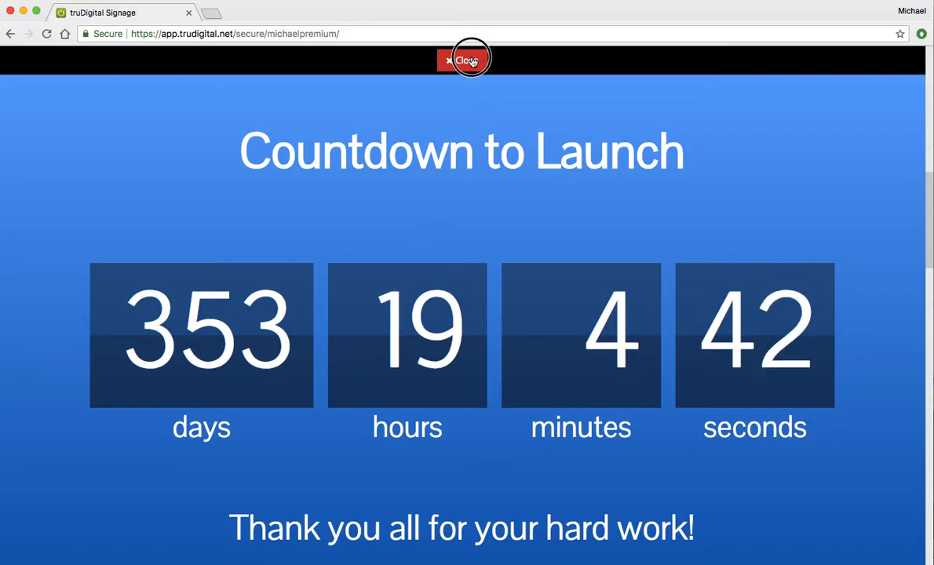
click(465, 61)
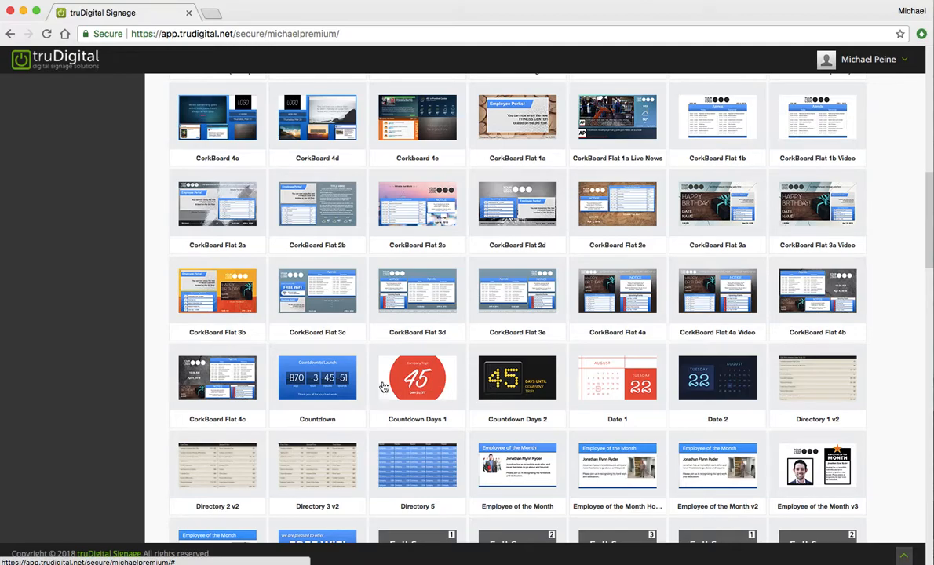
mouse_move(499, 382)
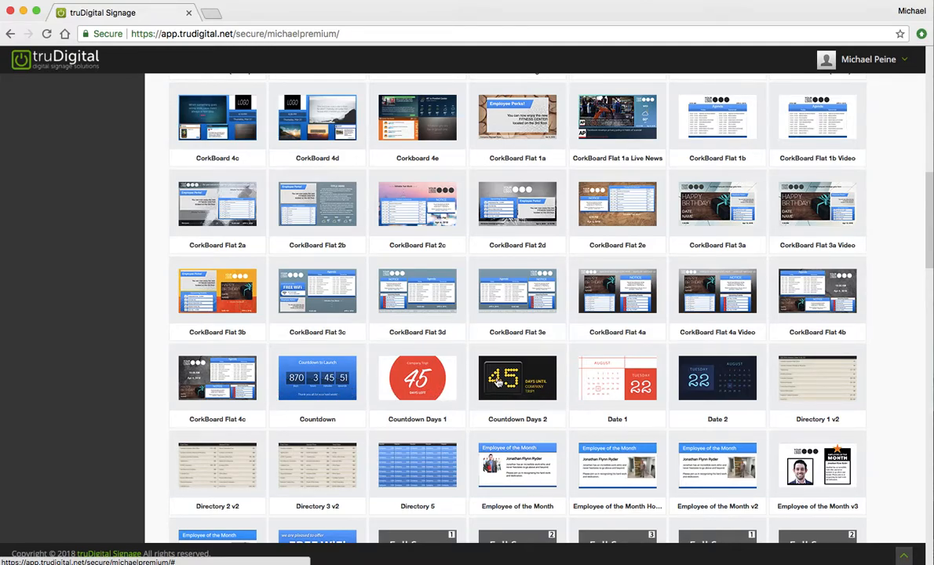
mouse_move(419, 385)
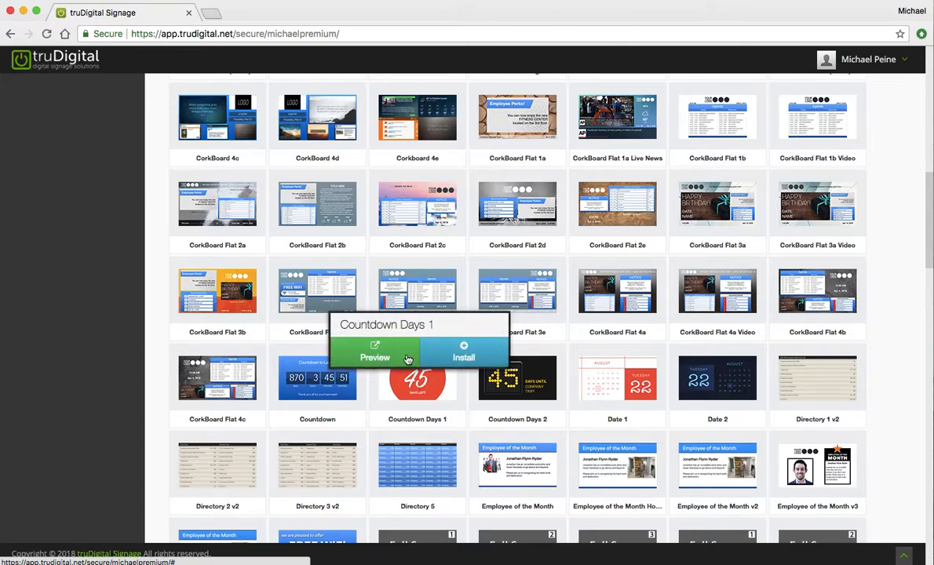
Step: Preview Countdown Days 1 and Countdown Days 2 full-screen, closing each preview
click(375, 353)
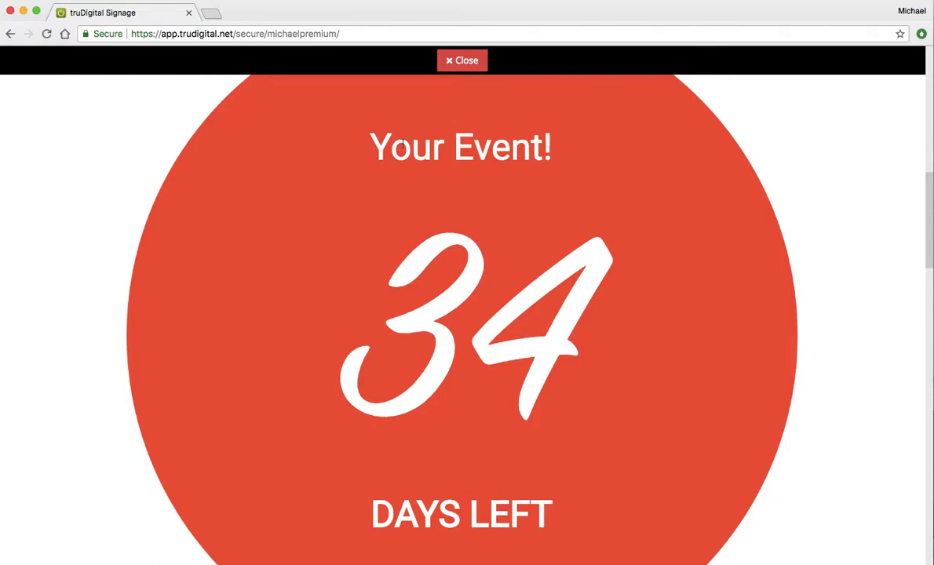
click(462, 60)
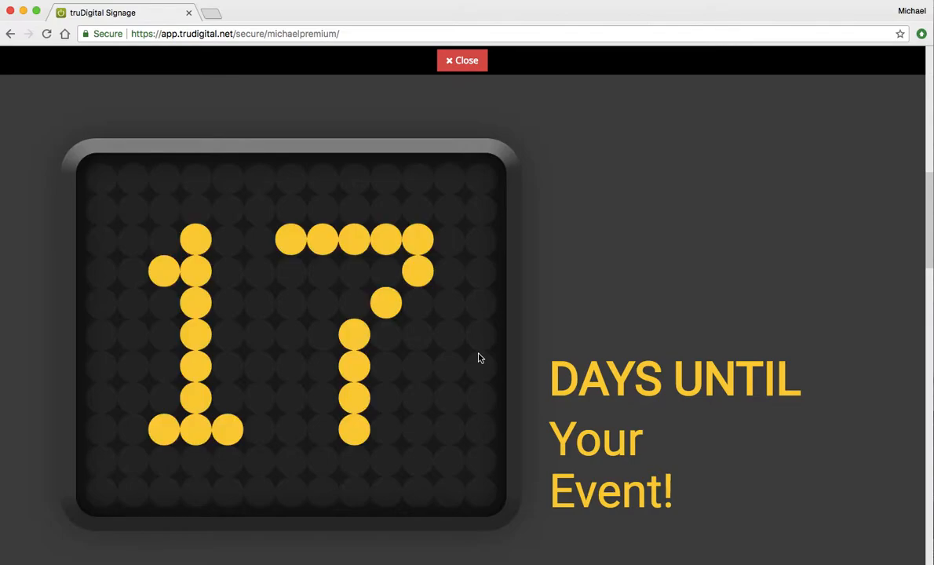
mouse_move(462, 61)
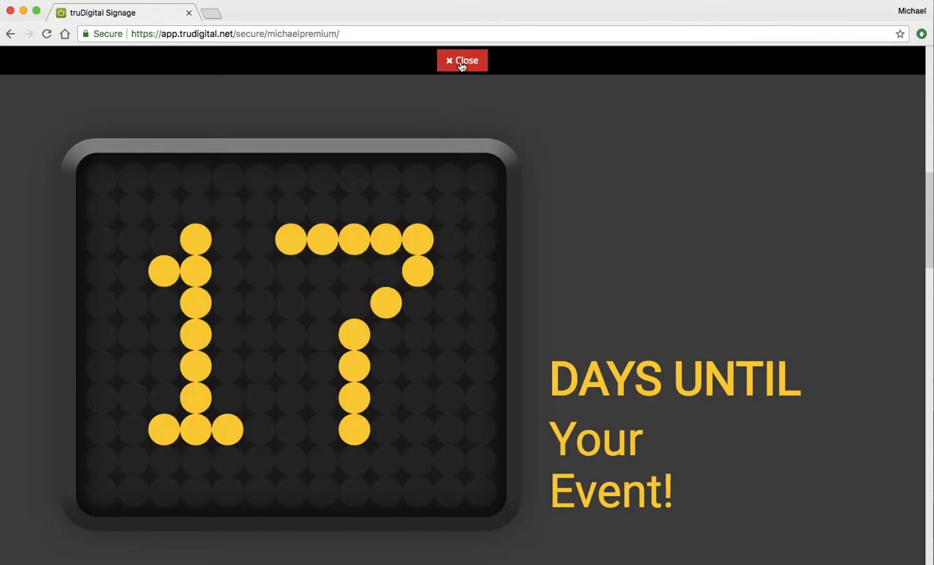
click(462, 60)
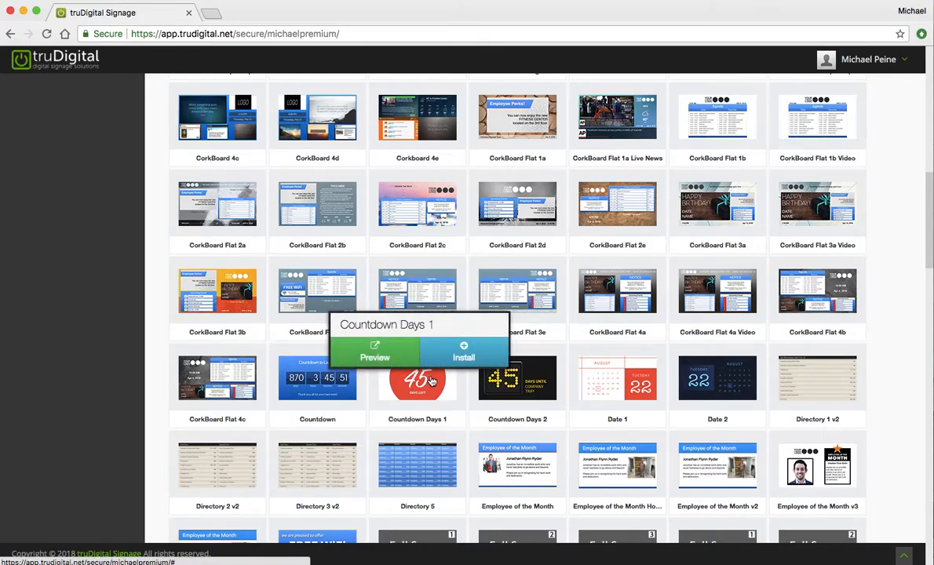
mouse_move(465, 358)
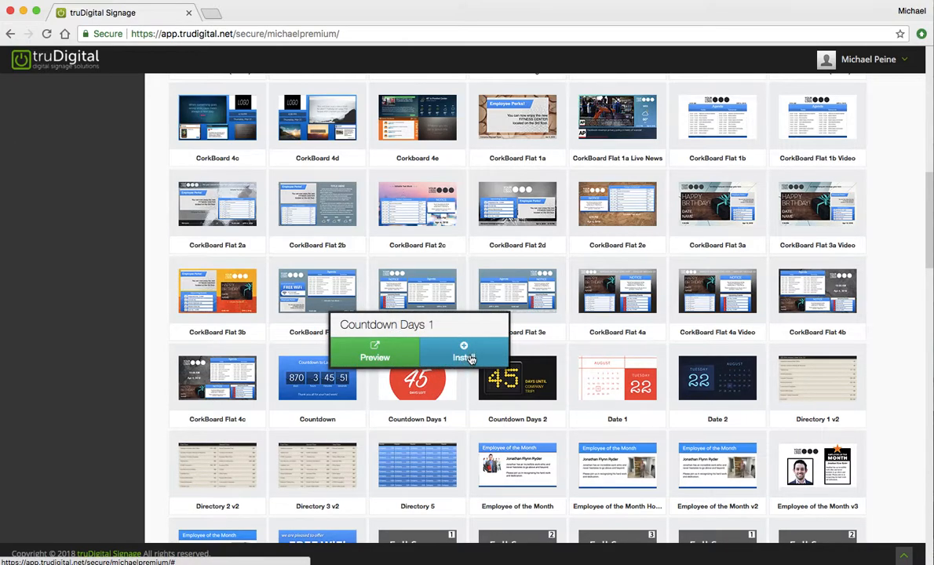
Step: Install Countdown Days 1 into My Templates and choose Edit from its options
click(464, 358)
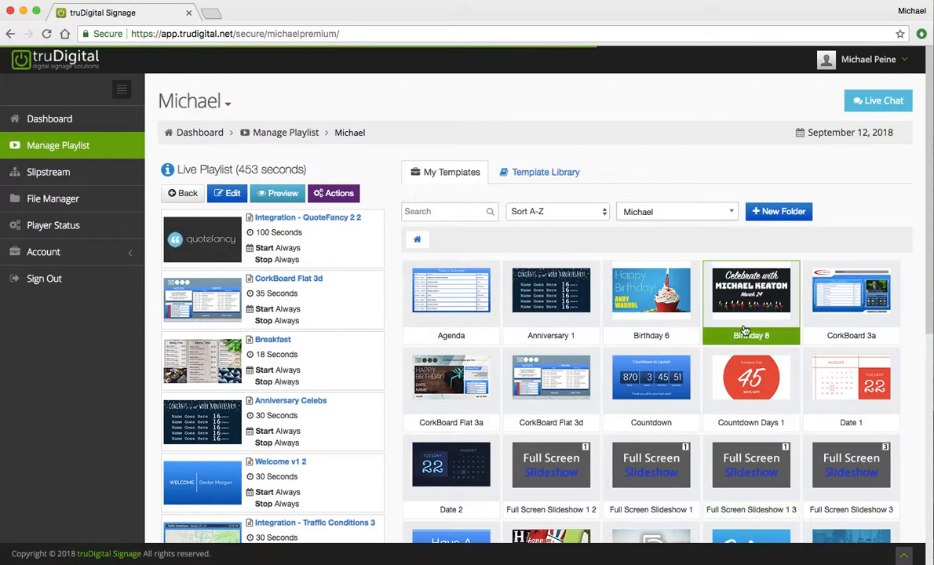
click(751, 377)
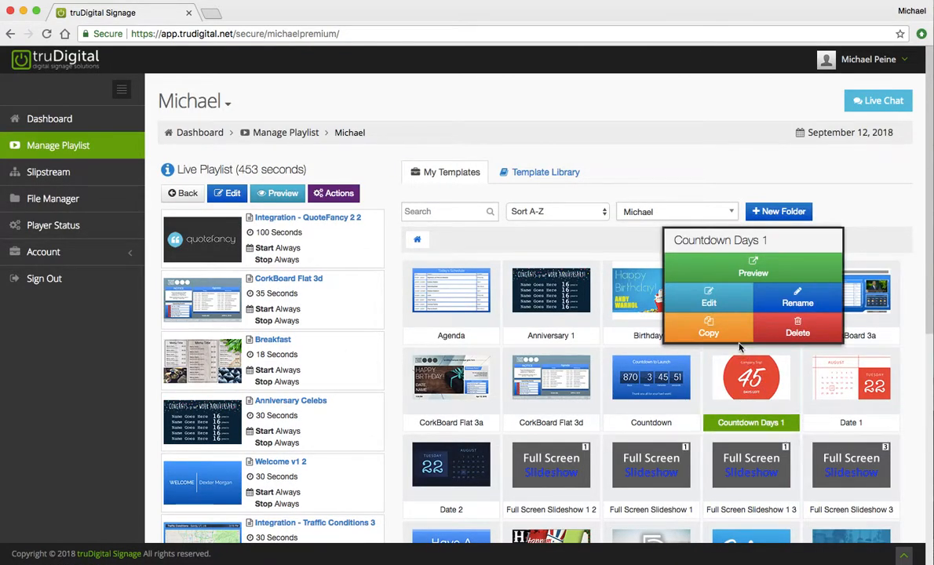
click(709, 302)
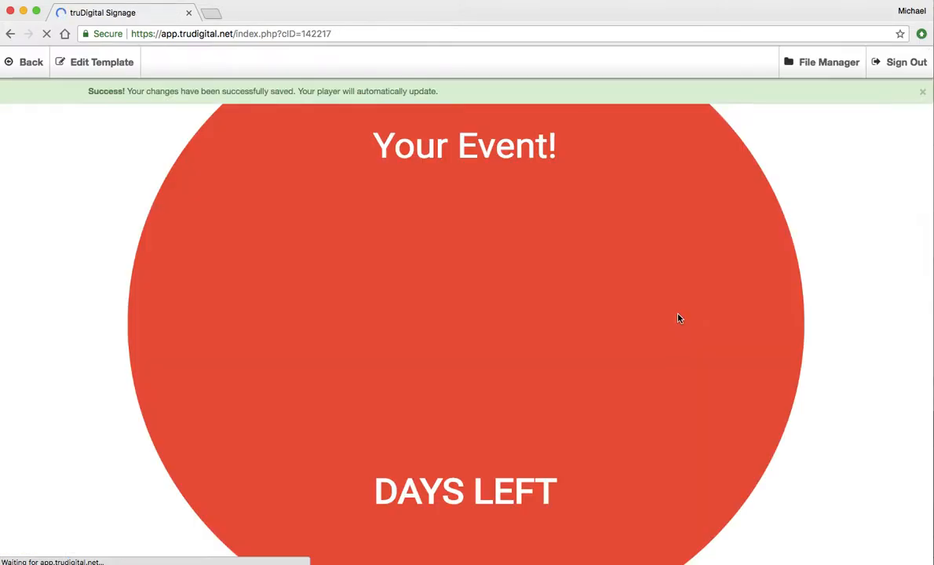
Step: Switch Countdown Days 1 into edit mode using the Edit Template buttons
click(95, 62)
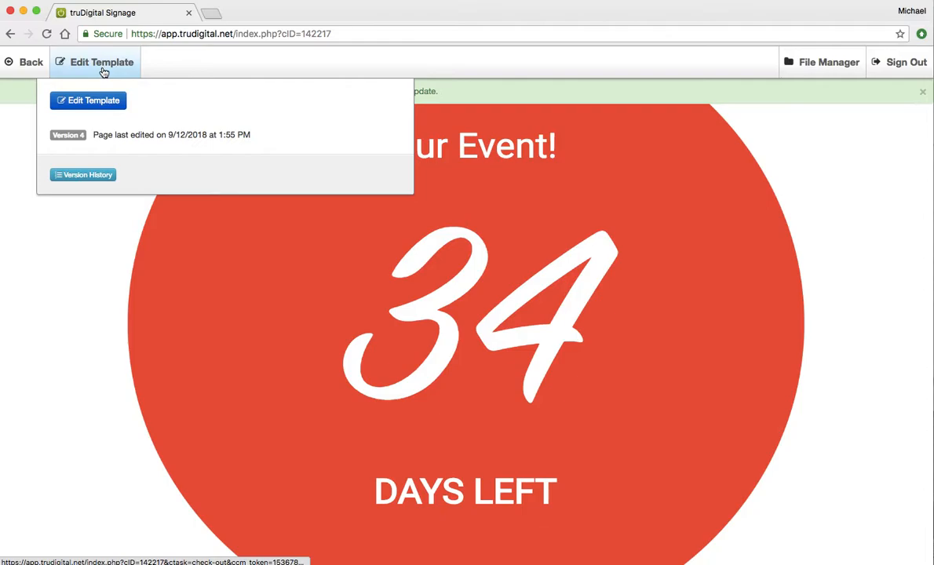
click(94, 101)
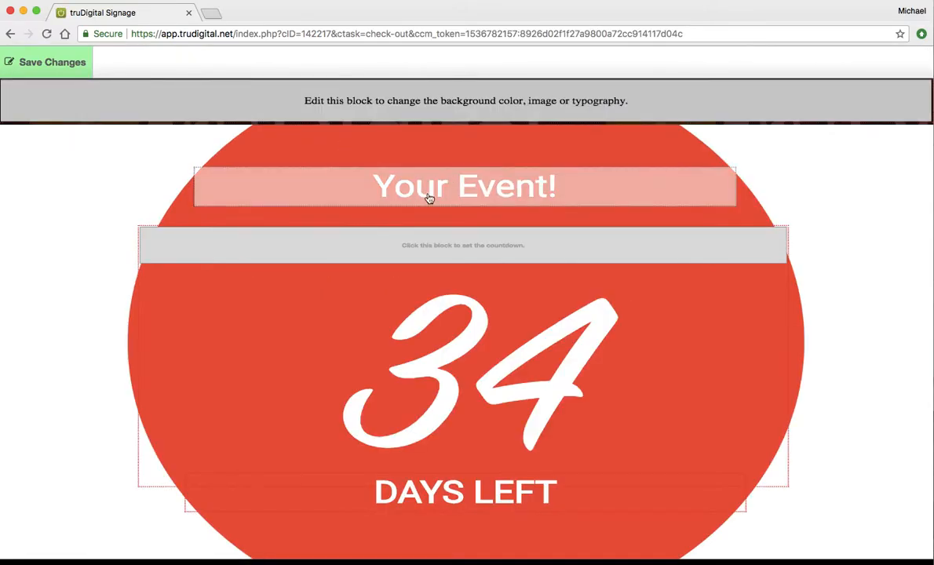
mouse_move(416, 189)
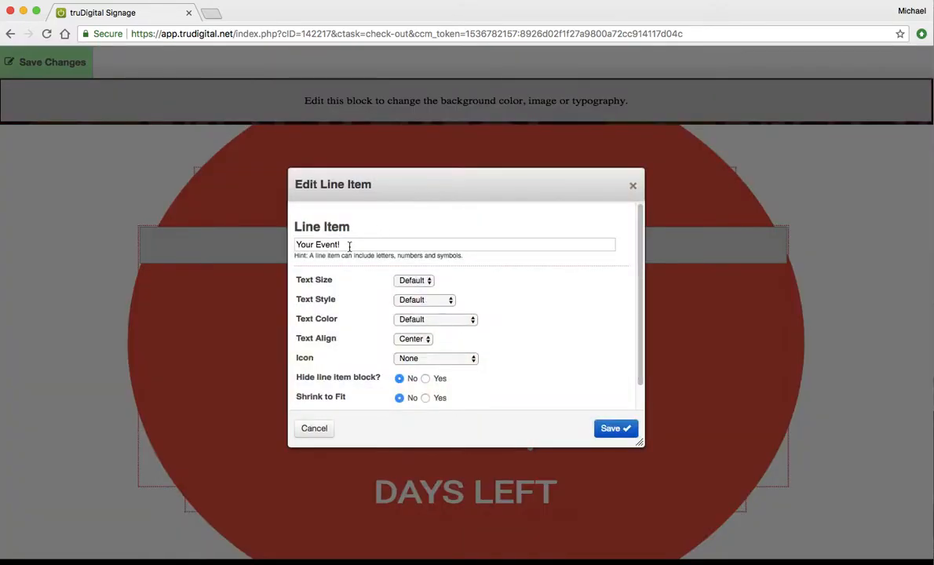
Step: Replace the 'Your Event!' heading text with 'Company Party!' and save it
triple_click(454, 245)
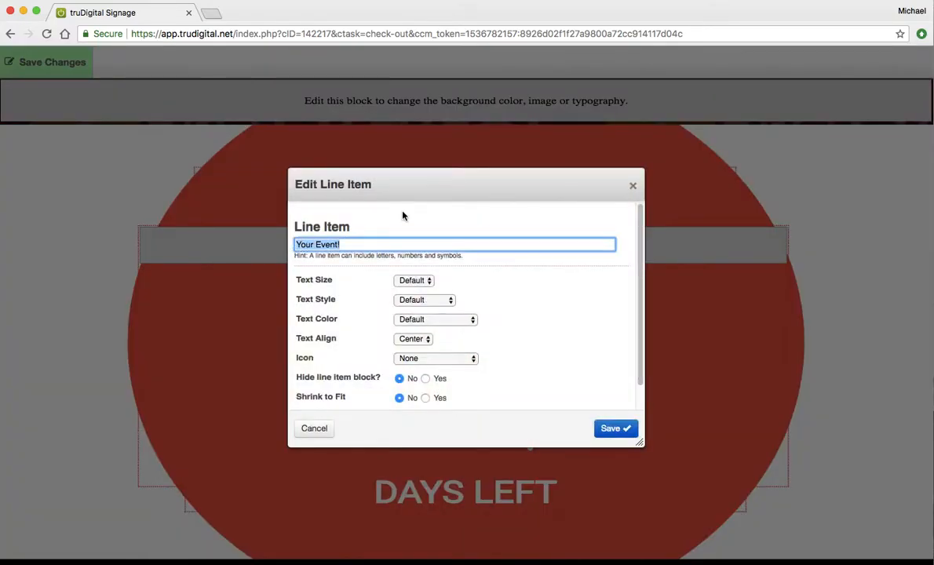
text(Co)
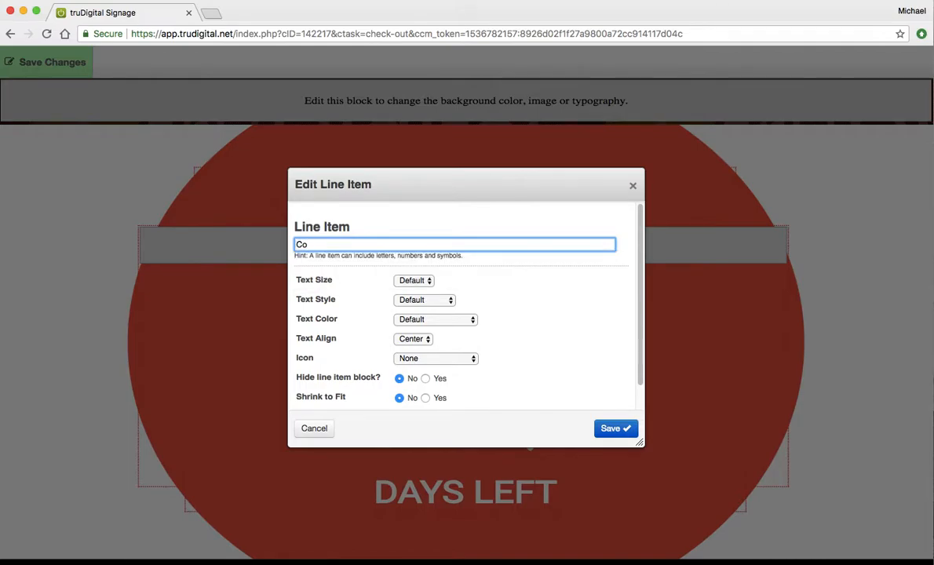
text(mpany Party)
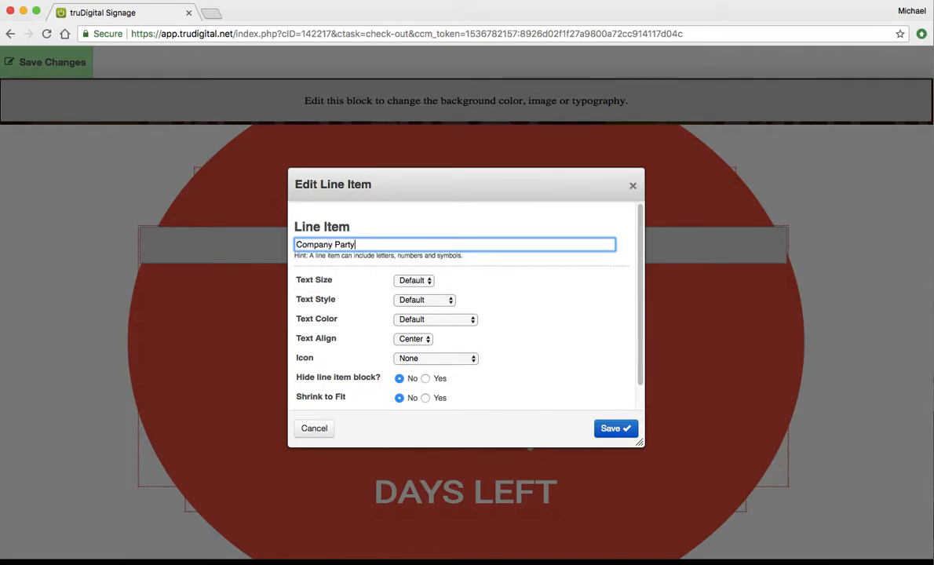
text(!)
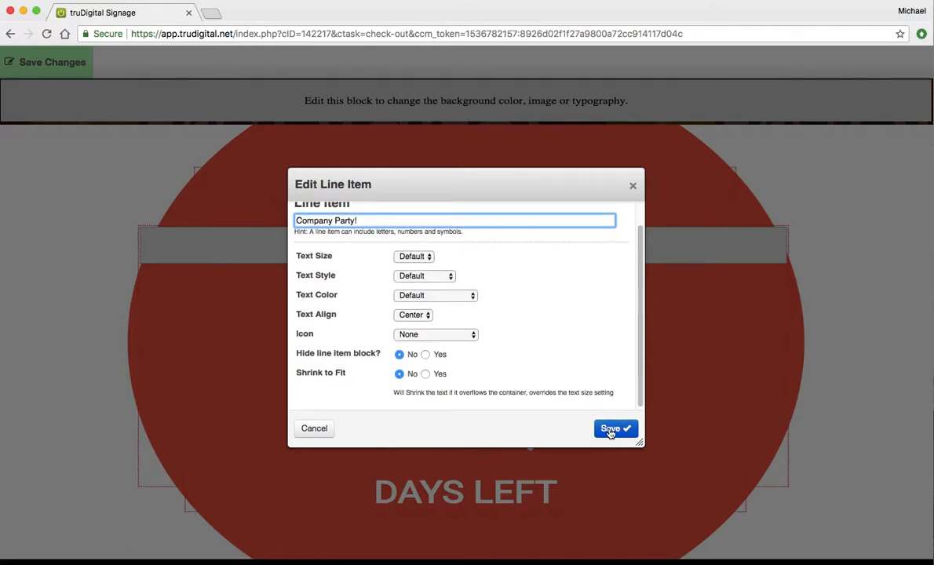
click(616, 428)
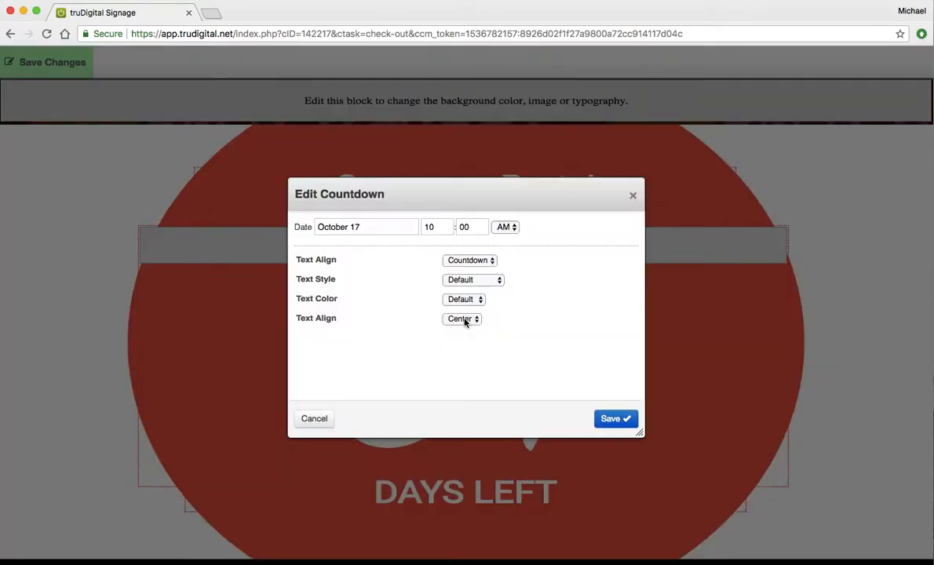
Step: Set the countdown target to September 26, 2018, 10:00 AM in Countdown mode and save
click(365, 227)
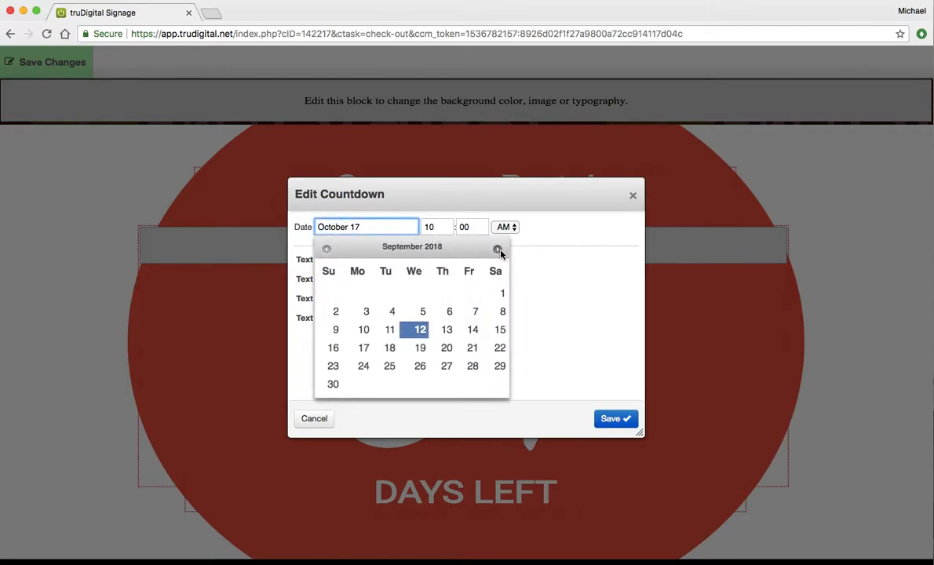
click(420, 366)
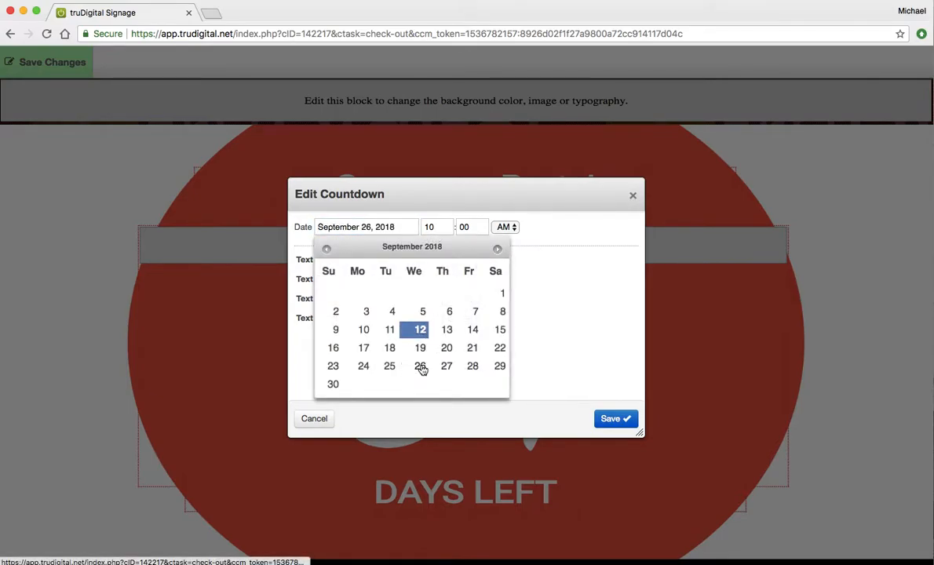
click(423, 366)
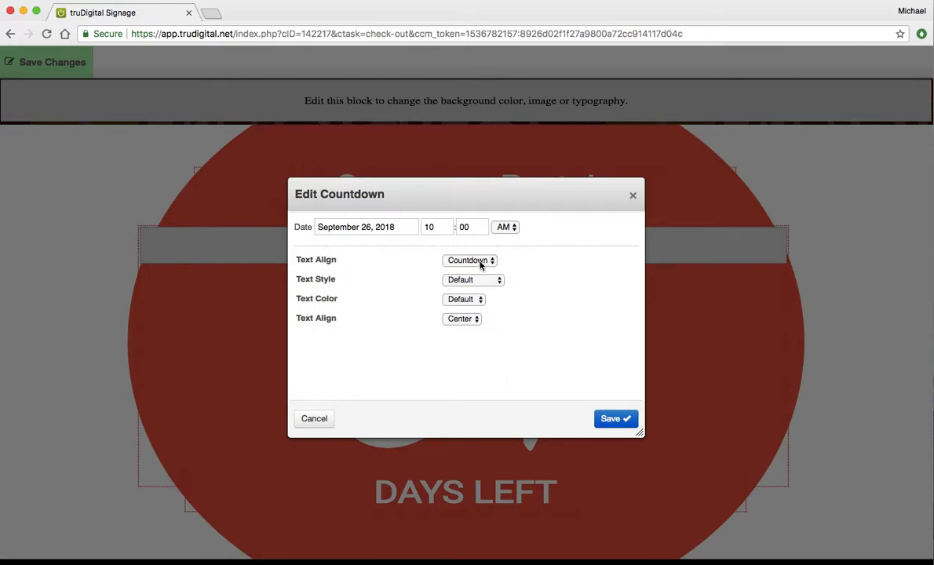
click(470, 260)
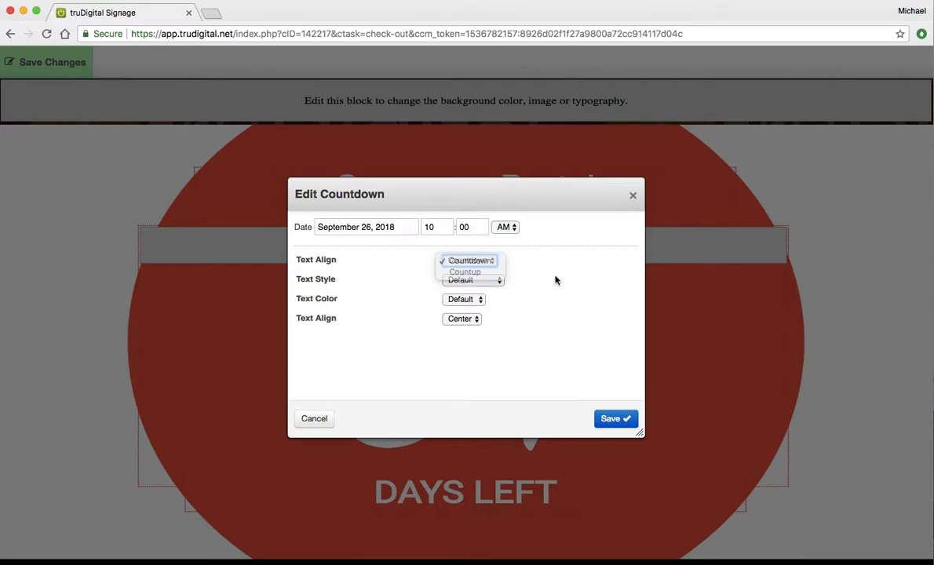
click(616, 419)
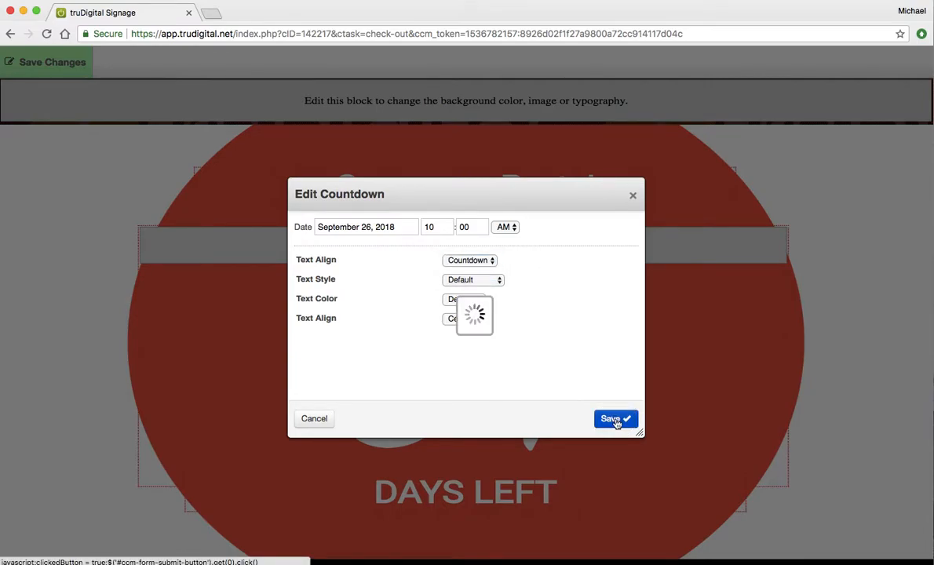
click(615, 419)
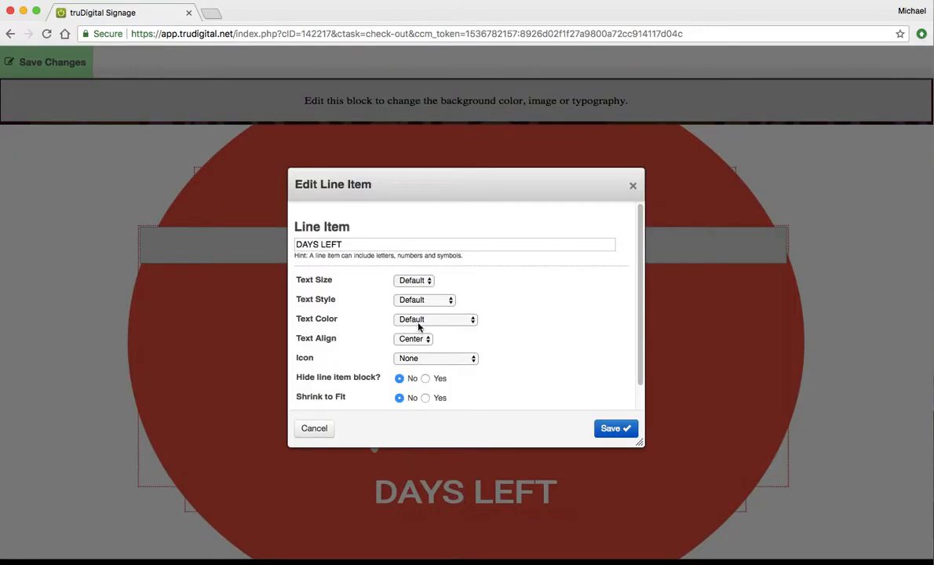
mouse_move(592, 202)
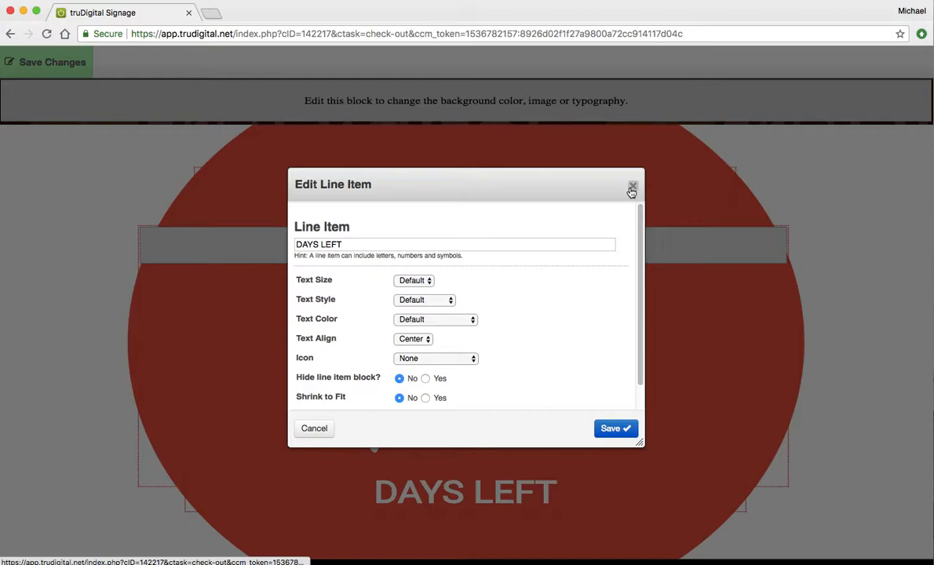
click(633, 188)
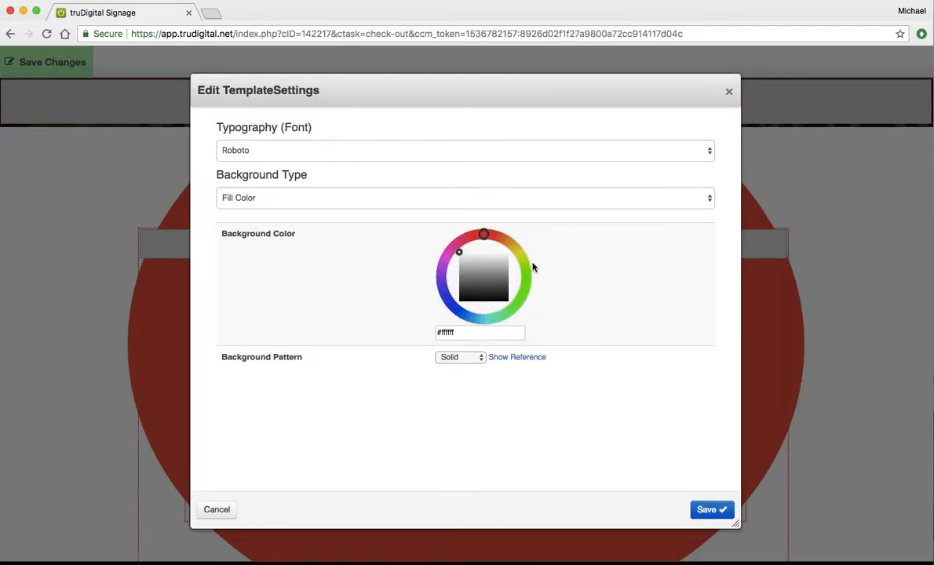
Step: Set Background Type to Preset Images and apply the first blue-teal gradient image
click(466, 198)
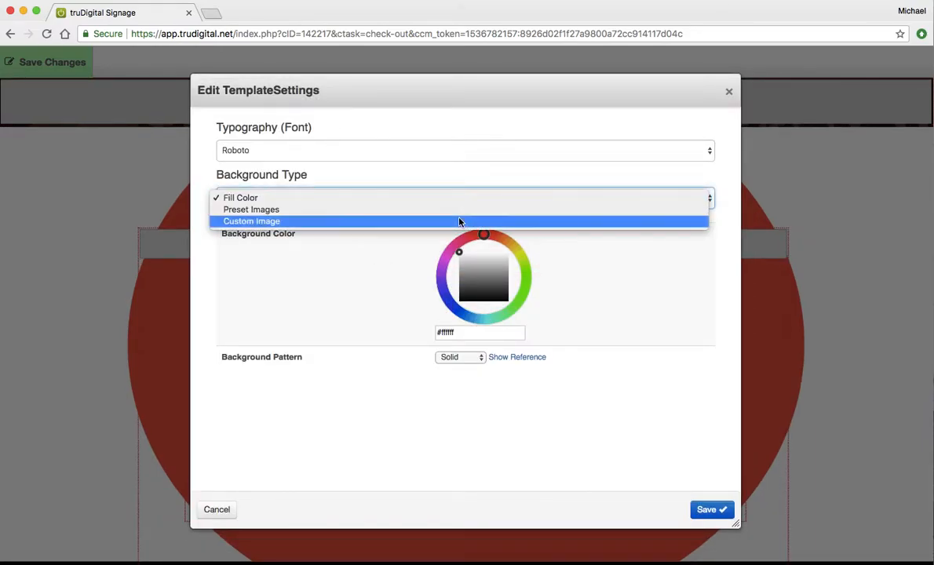
click(251, 220)
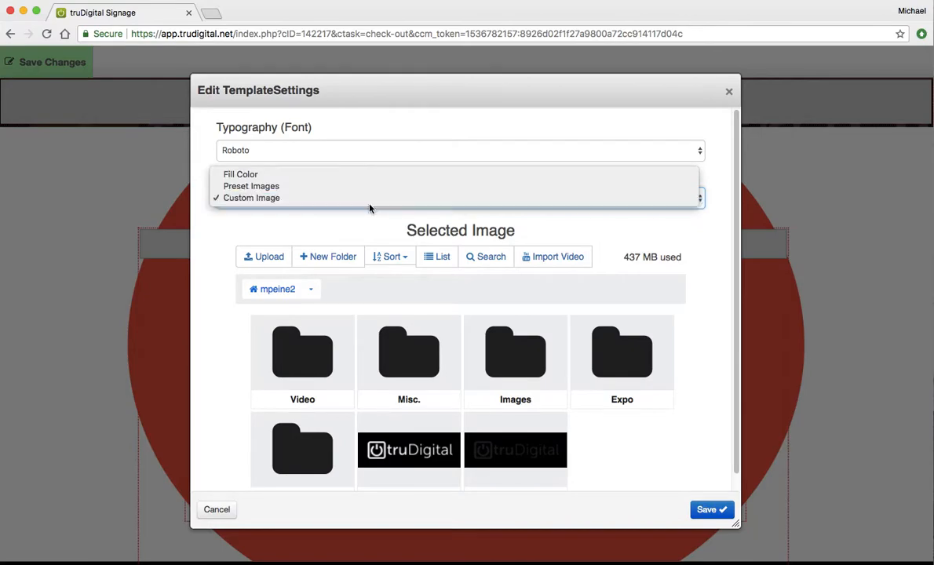
click(251, 186)
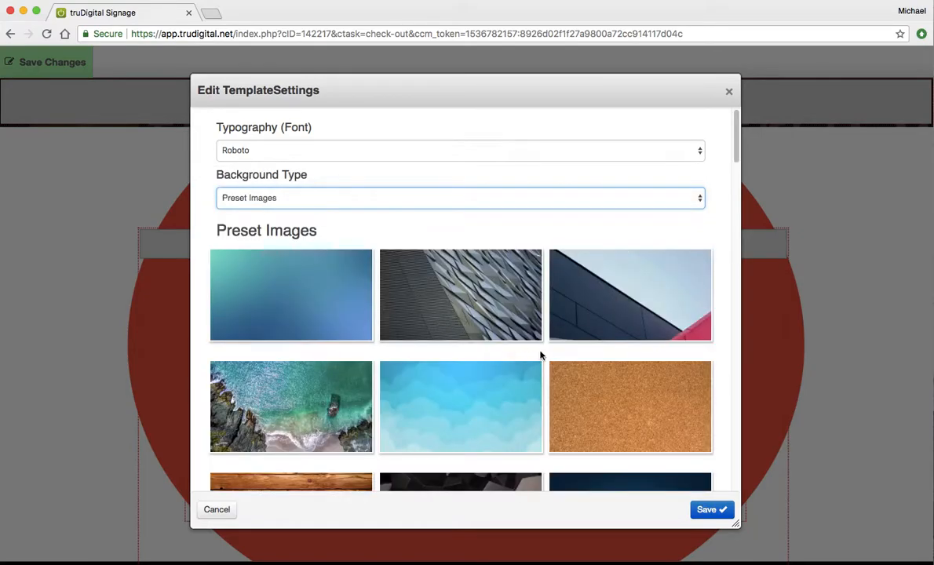
mouse_move(363, 364)
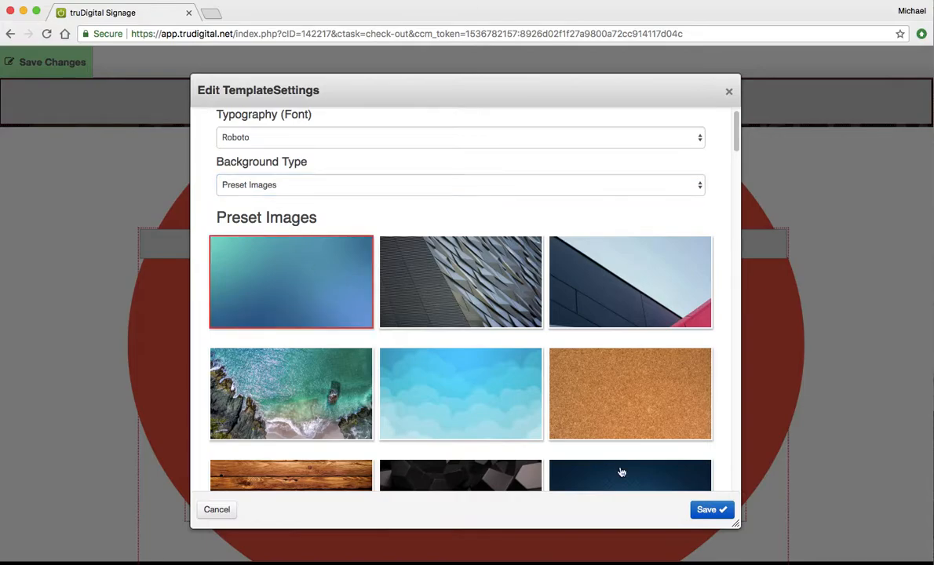
click(710, 509)
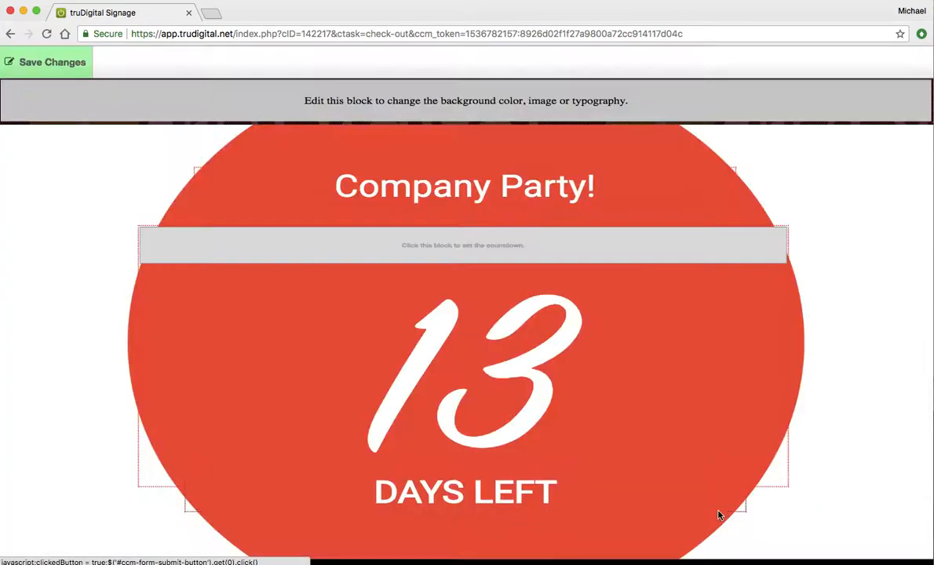
click(45, 62)
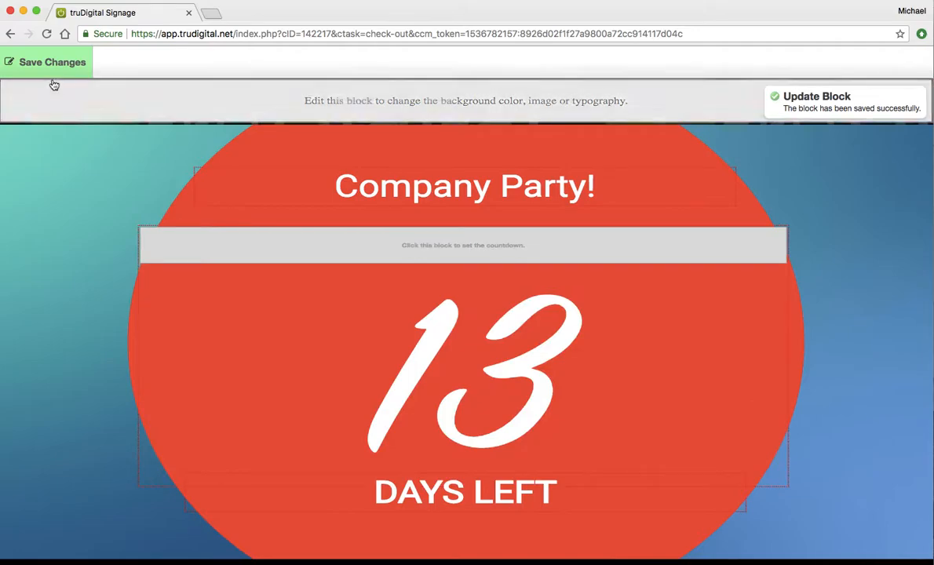
Step: Save the template changes, review the Company Party! sign, and return to the playlist manager
click(52, 62)
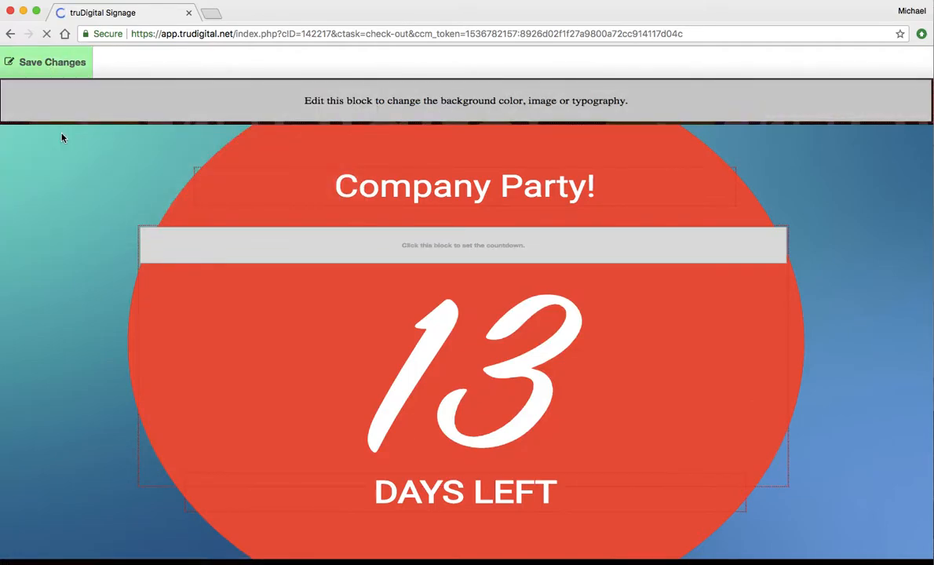
click(45, 62)
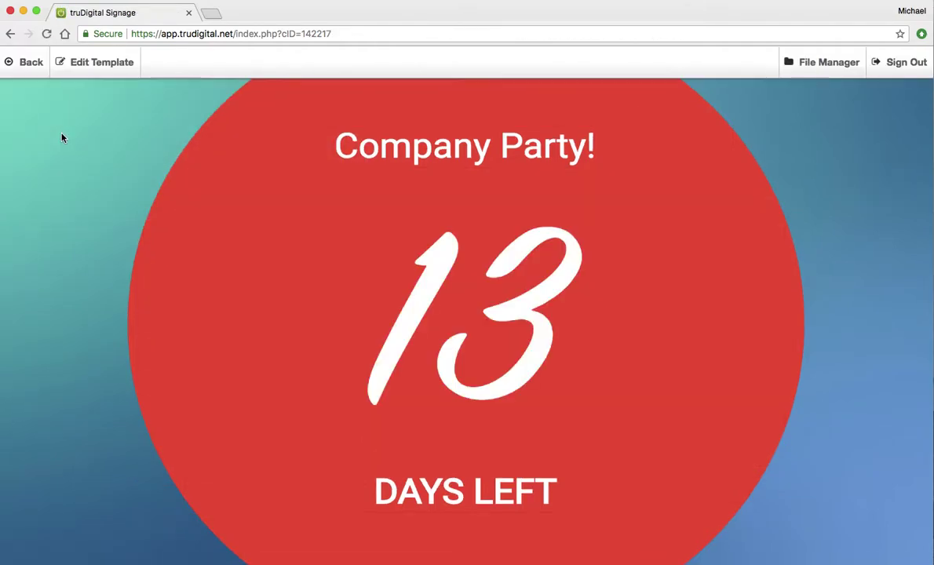
mouse_move(275, 286)
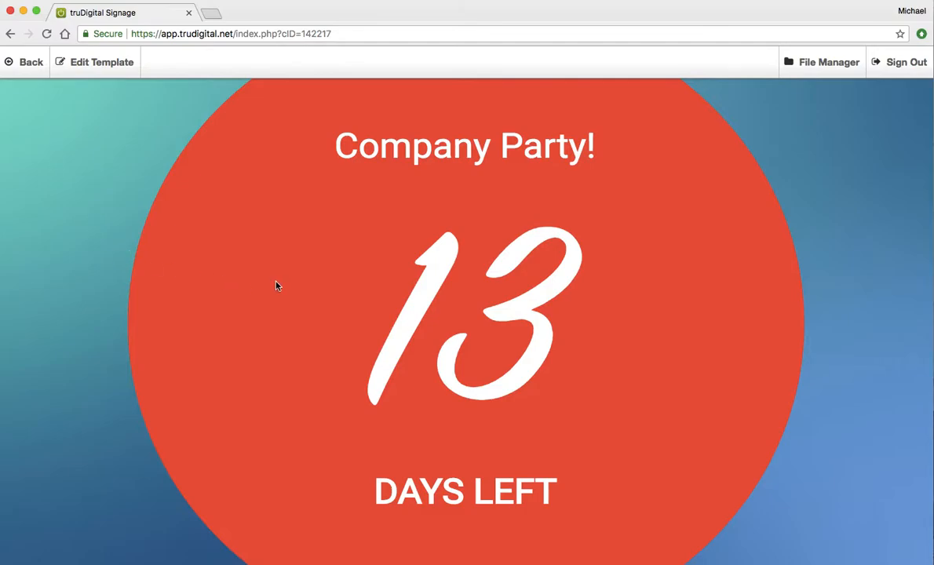
mouse_move(28, 62)
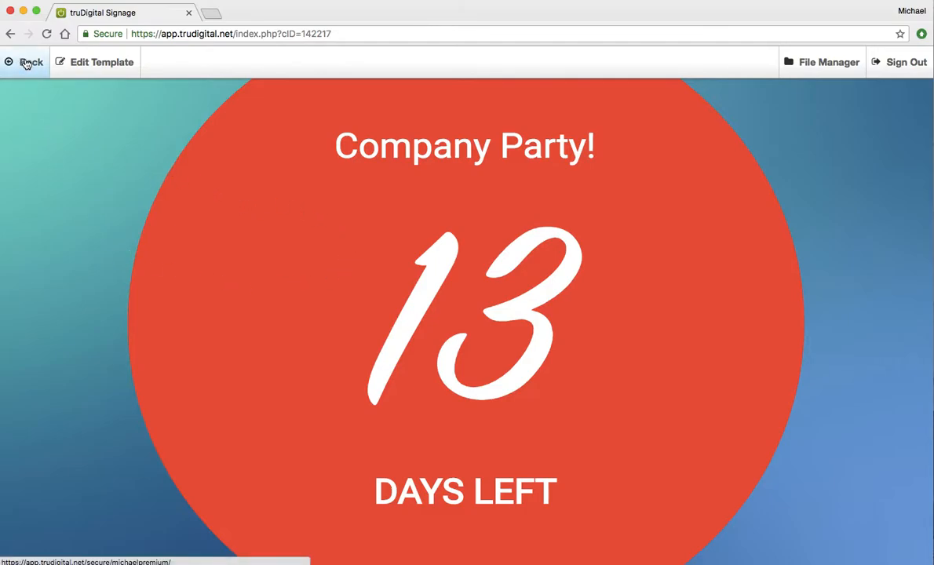
click(26, 62)
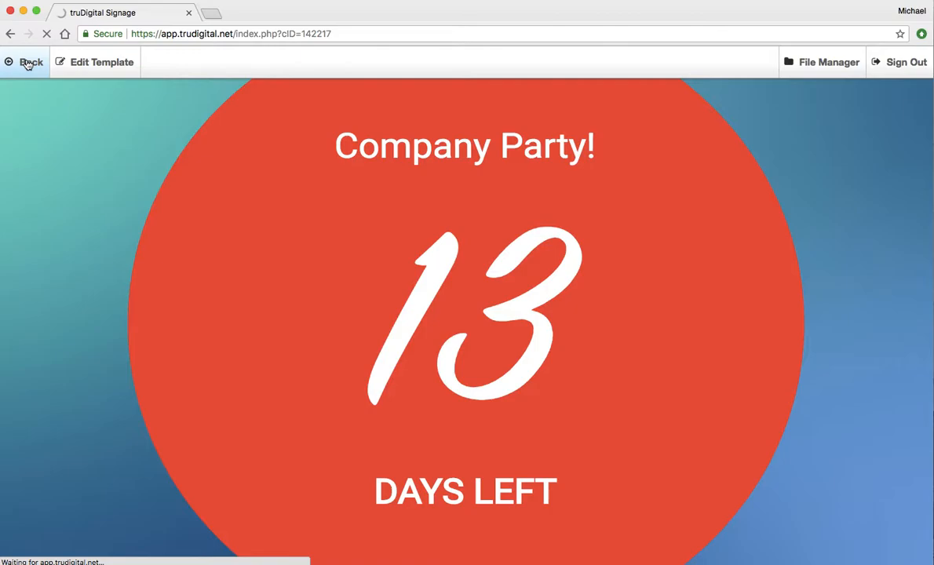
Step: Add Countdown Days 1 to the Live Playlist at 25 seconds and save the playlist
click(26, 62)
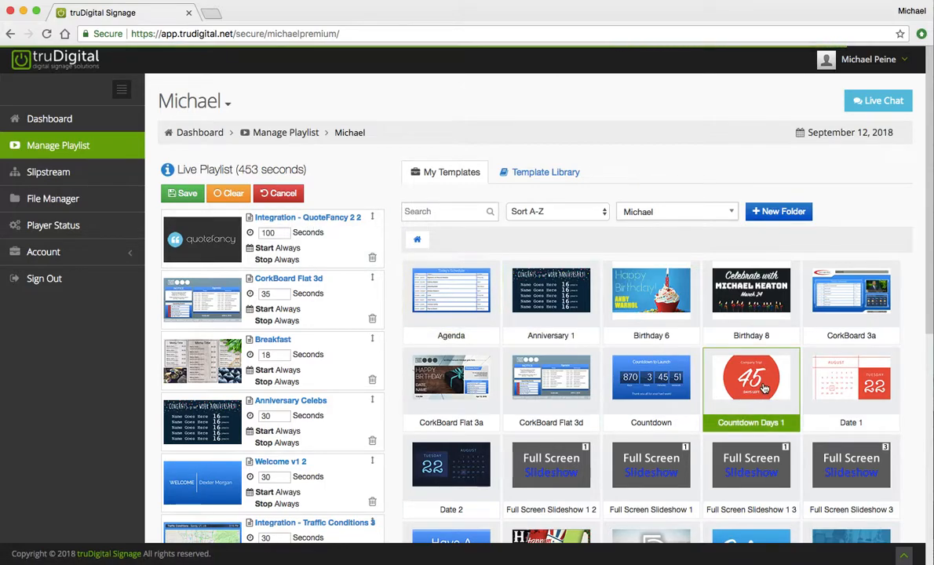
click(752, 377)
text(25)
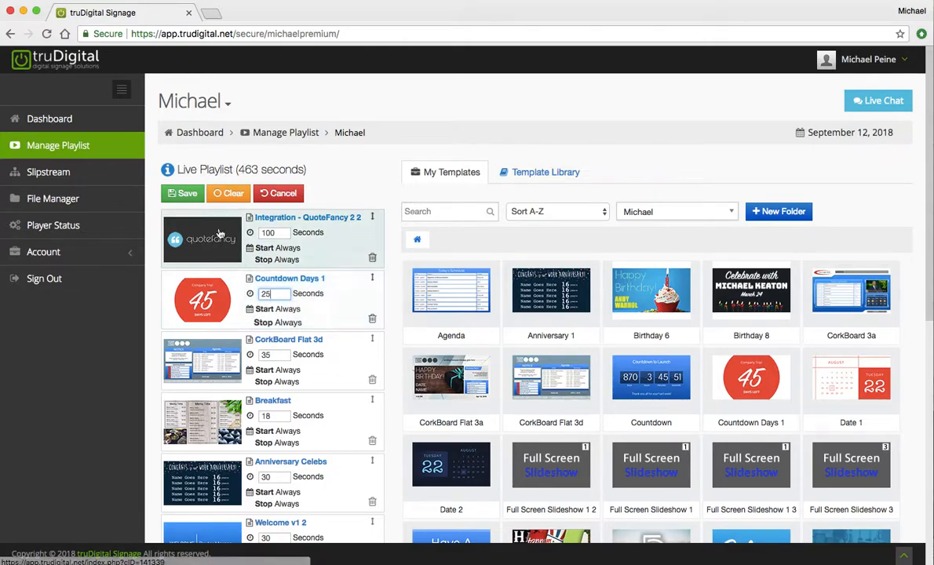
click(181, 193)
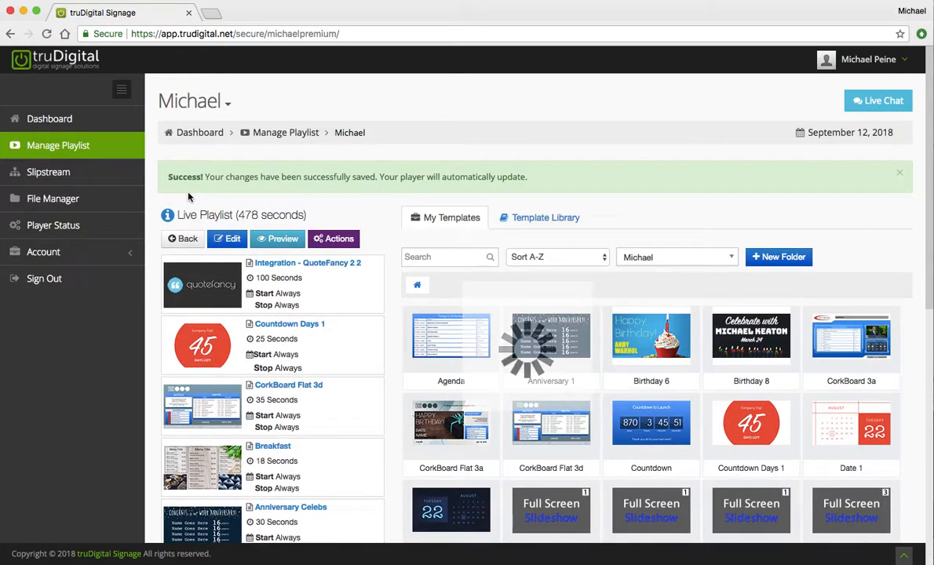
Step: Dismiss the save confirmation and browse the Template Library down to Countdown Days 2
click(899, 172)
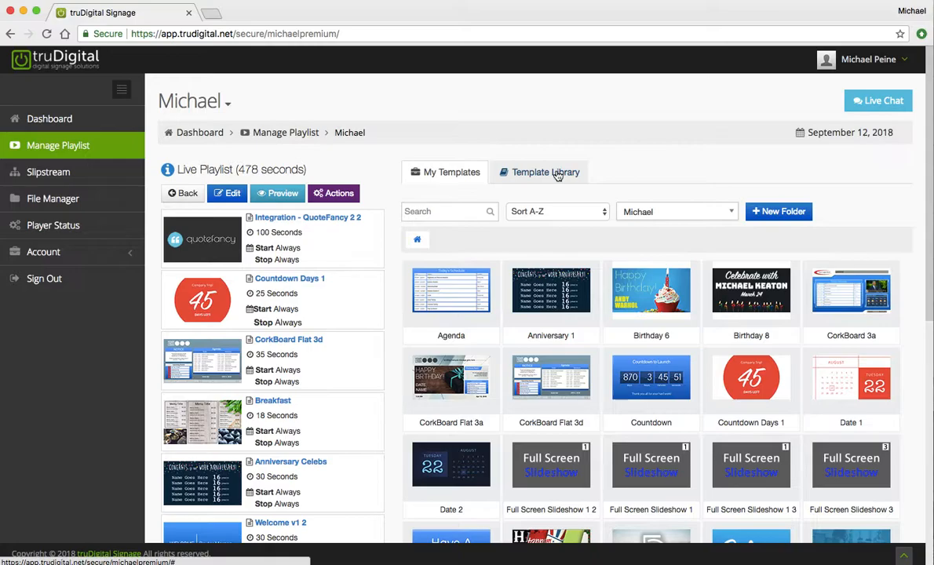
click(540, 172)
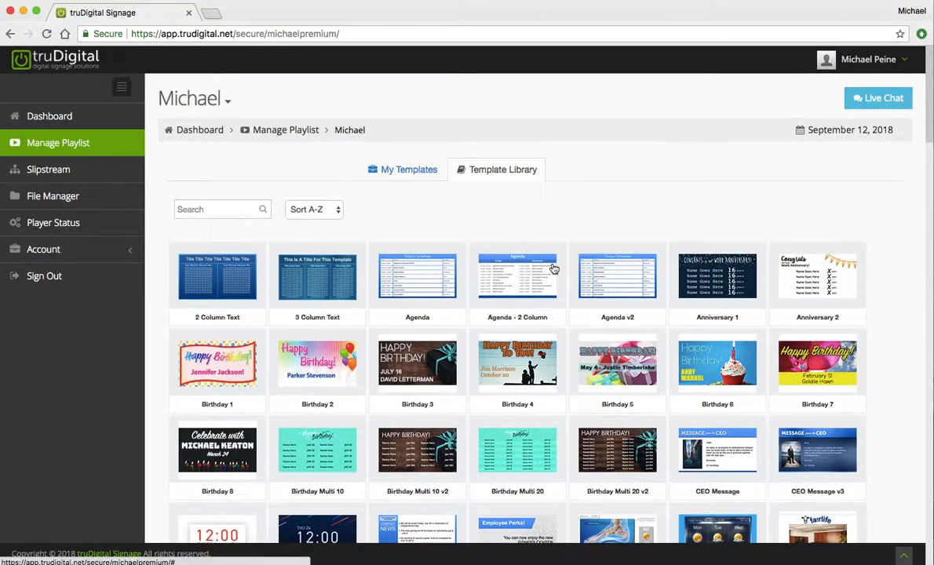
scroll(down, 3)
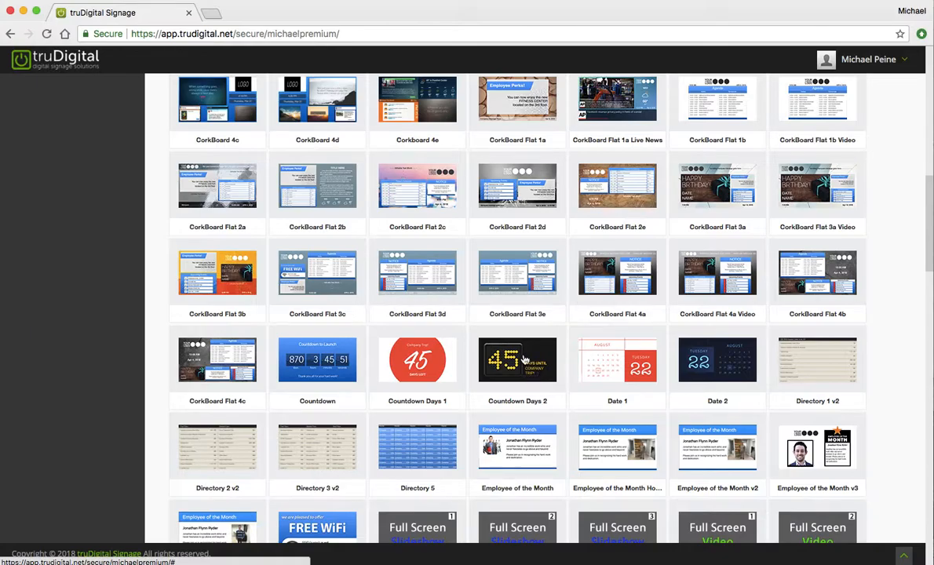